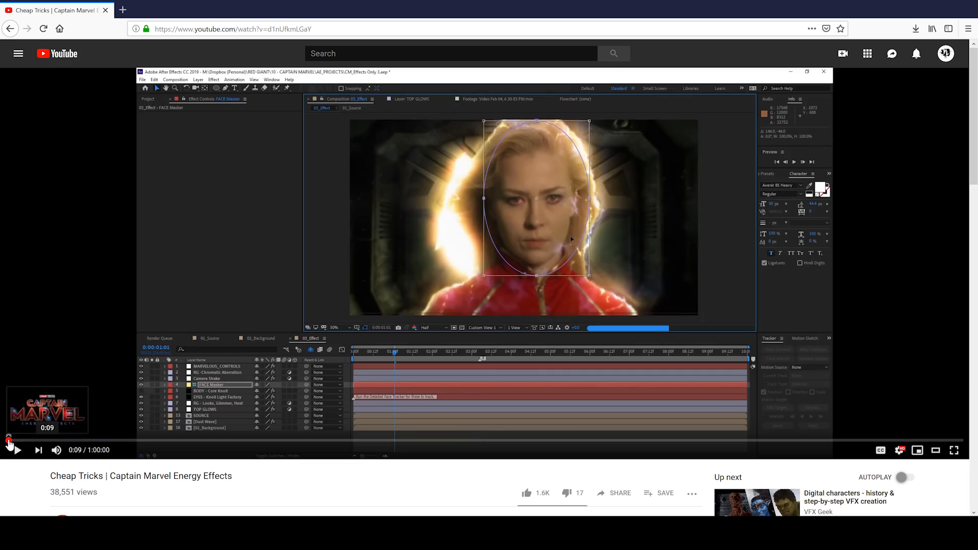
- Seek the Captain Marvel energy effects tutorial from 0:09 ahead to about 27:57
{"action": "left_click", "coordinate": [15, 451]}
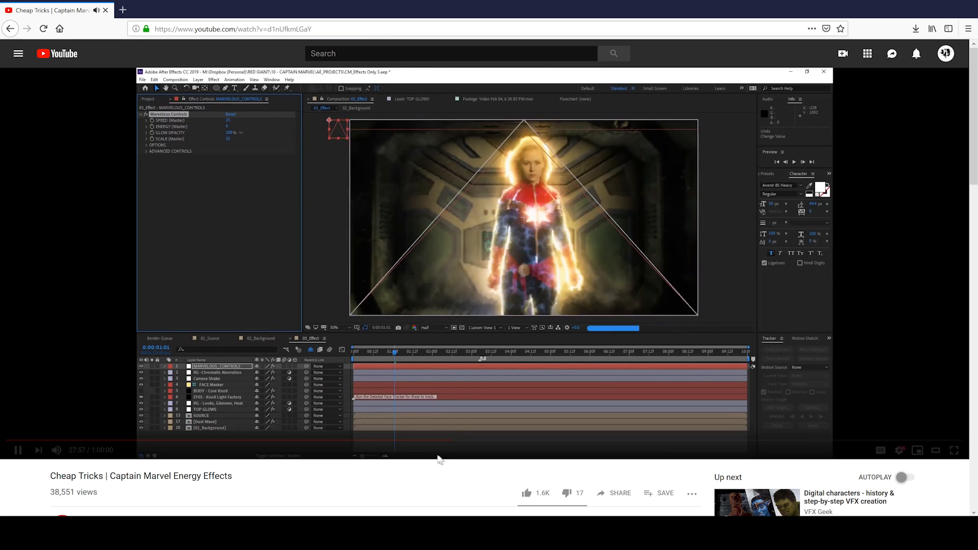
{"action": "mouse_move", "coordinate": [485, 444]}
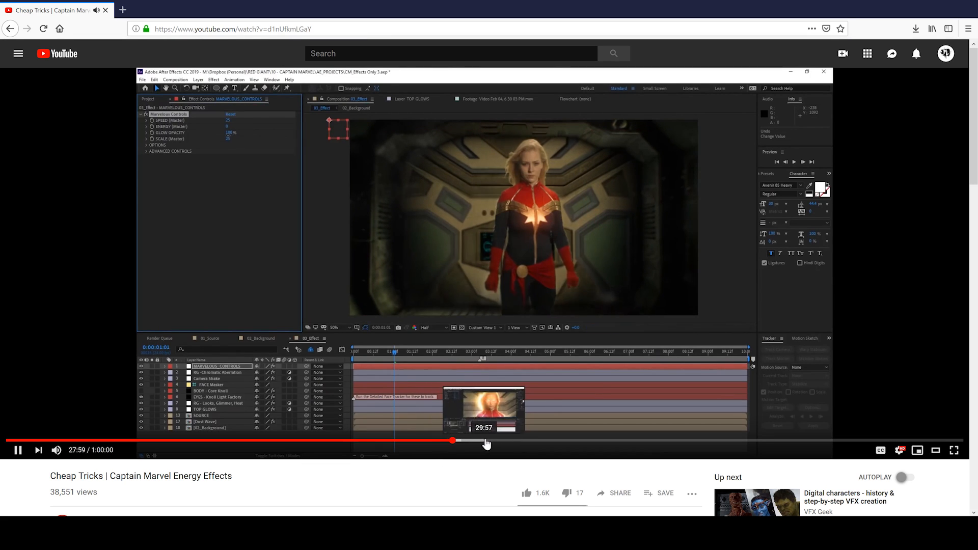